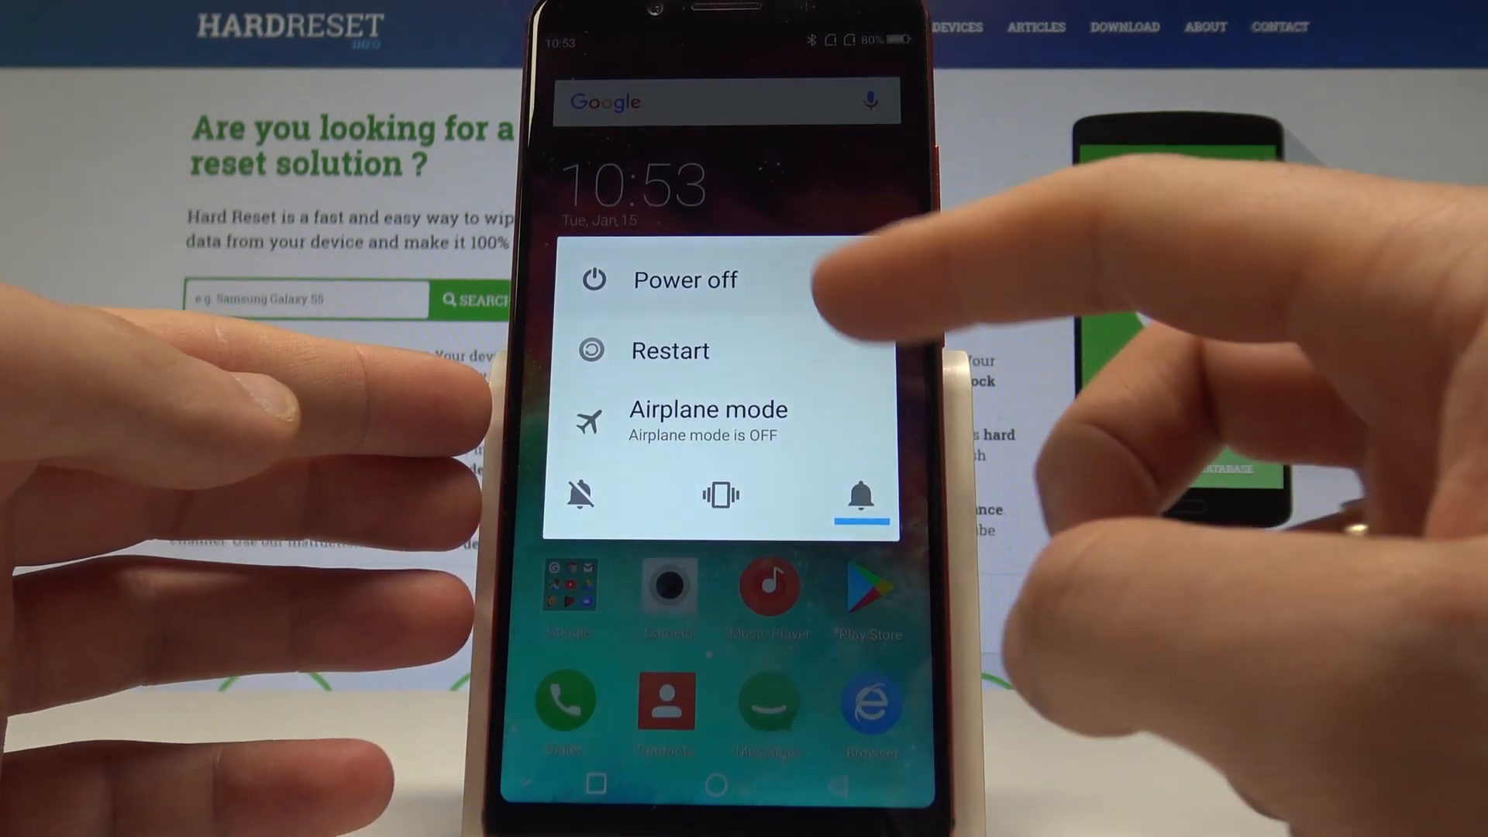
Choose Power off from the power menu to begin shutting the phone down
left_click(685, 279)
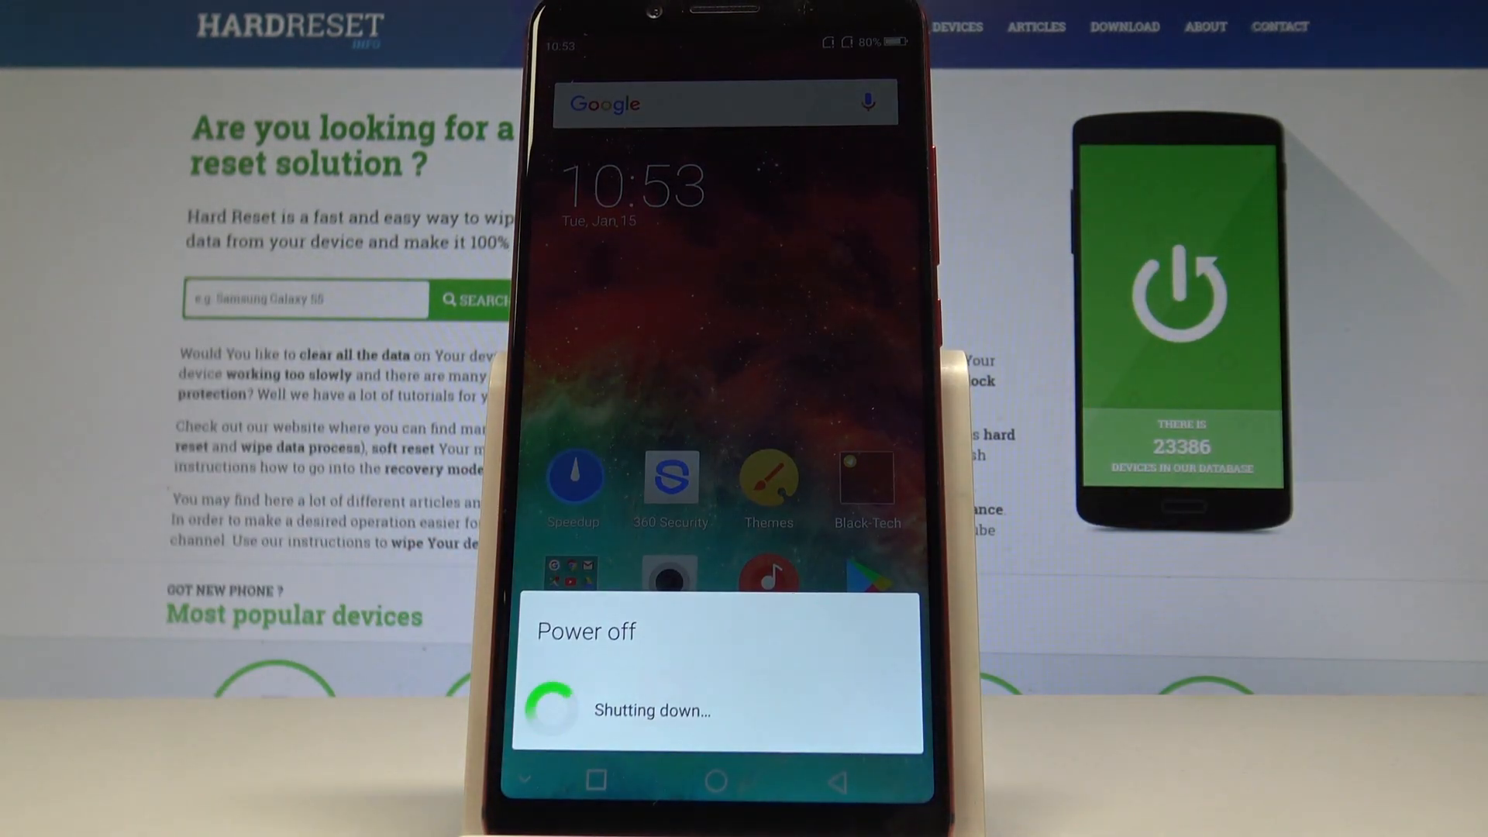